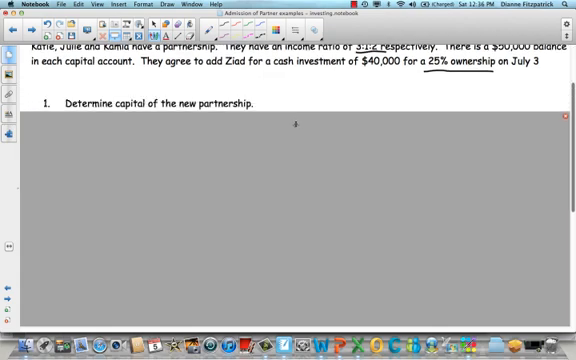
pyautogui.write('$50,090 x3 = $150,000 plus $40,000 = $190,000')
pyautogui.write('$190,000 x 25% = $47,500')
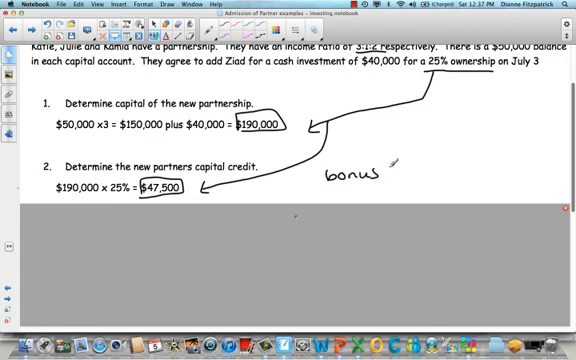
pyautogui.write('to N')
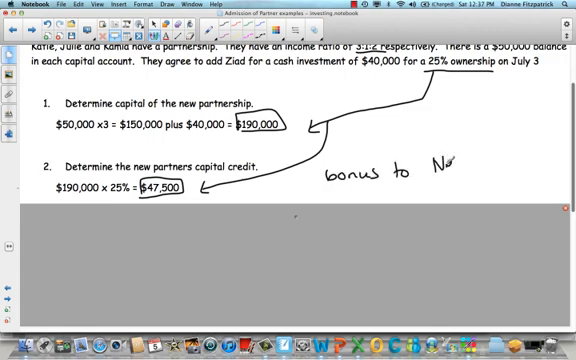
pyautogui.write('New Partner')
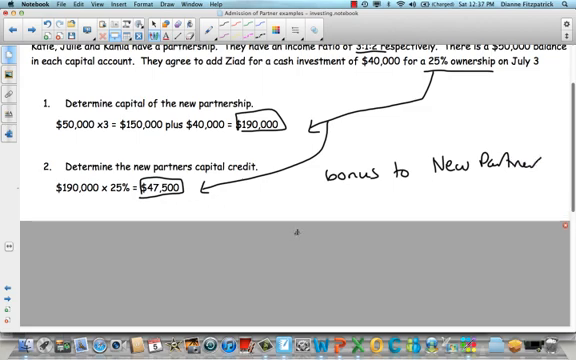
pyautogui.write('3. Determine the bonus:')
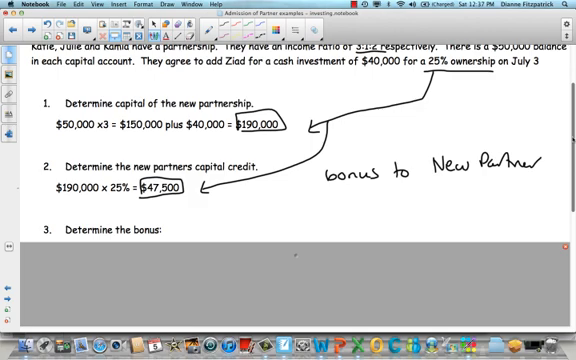
pyautogui.scroll(-3)
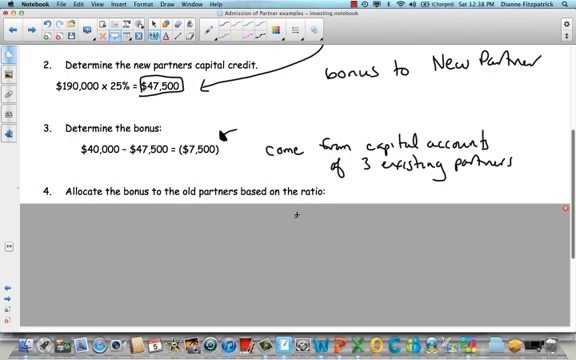
pyautogui.write('3/6 x -7,500 for Katie = $-3750')
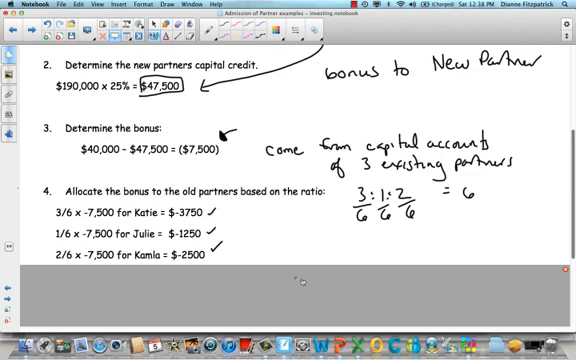
pyautogui.scroll(-3)
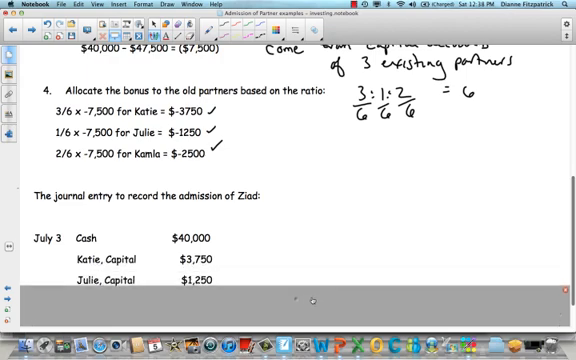
pyautogui.scroll(-3)
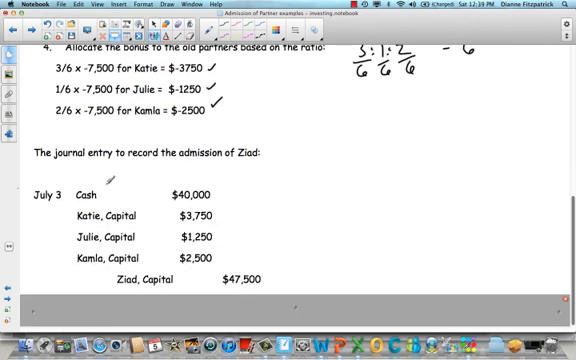
pyautogui.moveTo(232, 191)
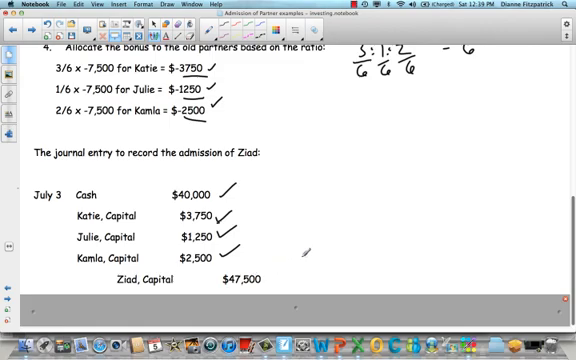
pyautogui.scroll(3)
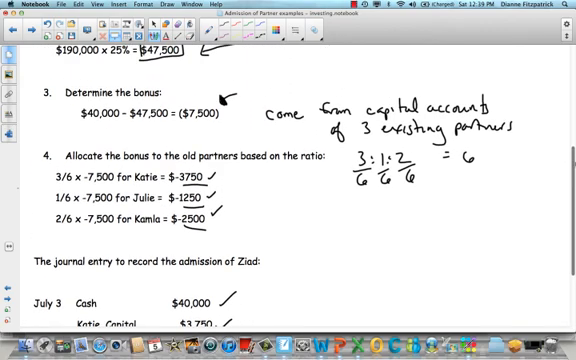
pyautogui.scroll(3)
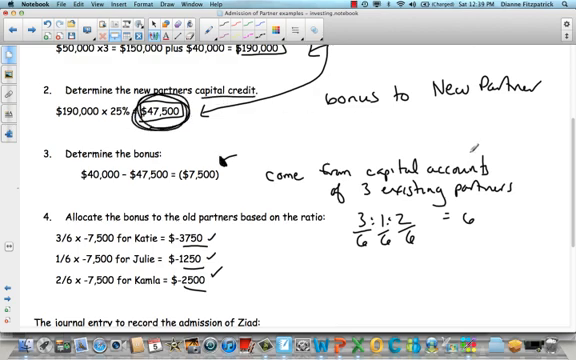
pyautogui.scroll(-3)
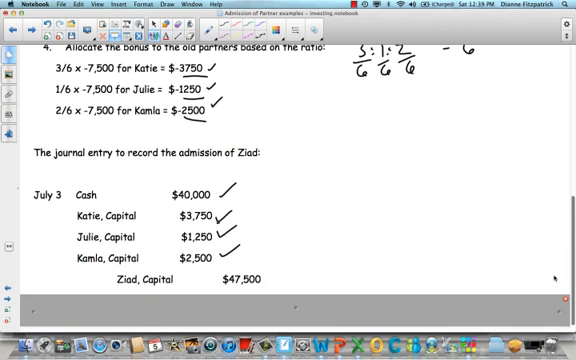